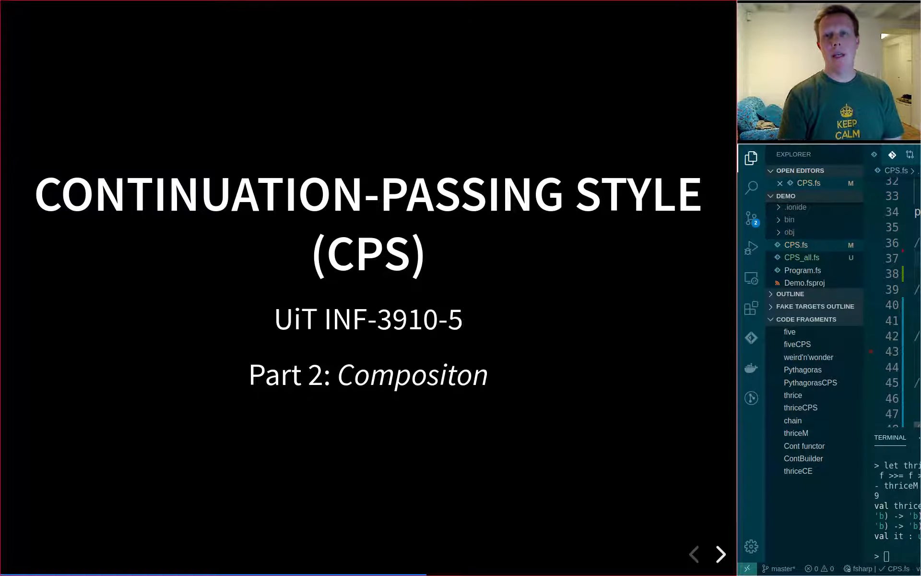
- Advance from the CPS Part 2 title slide to the Recap slide on continuations
click(719, 554)
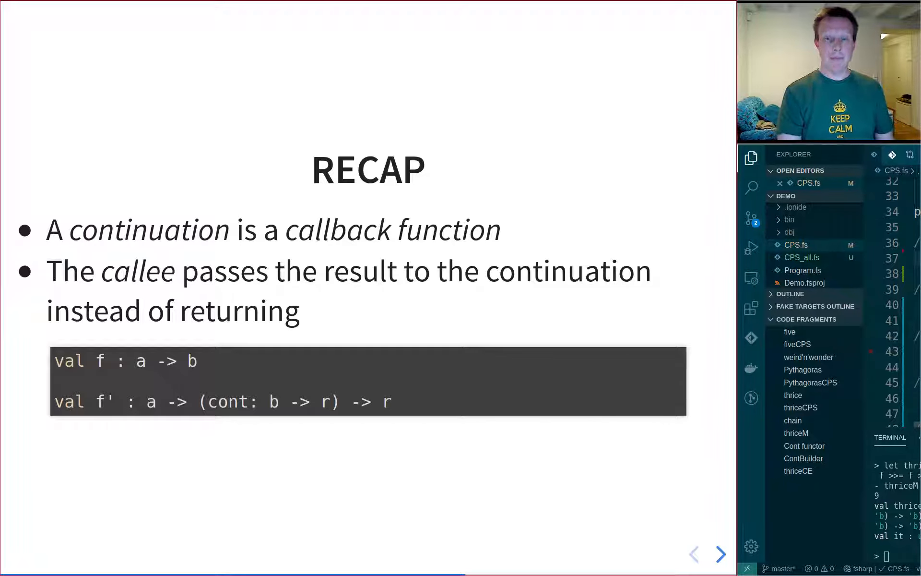
- Move past the recap to the 'Example: Thrice' slide with its CPS signature code
click(720, 554)
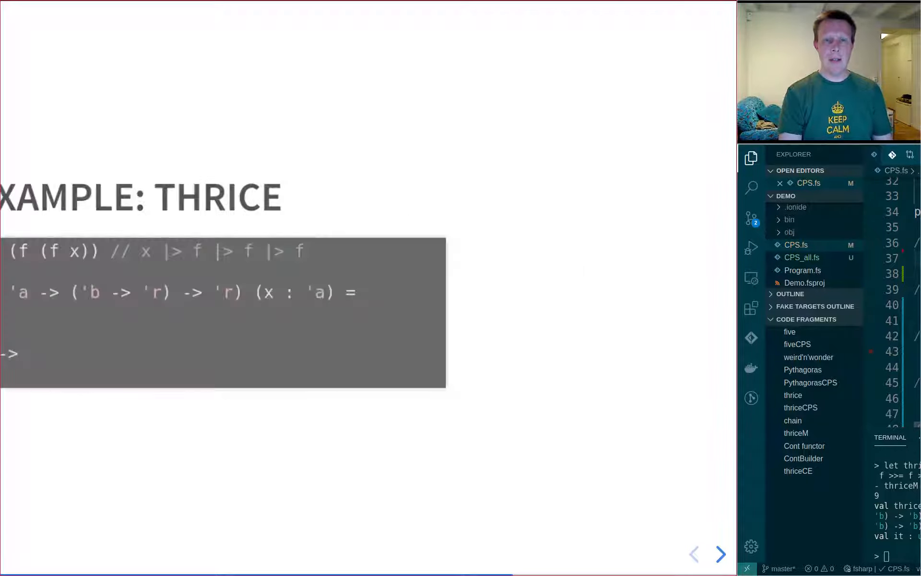
- Step through Chaining Continuations, revisiting the thrice example, and land on The Cont Monad slide
click(721, 553)
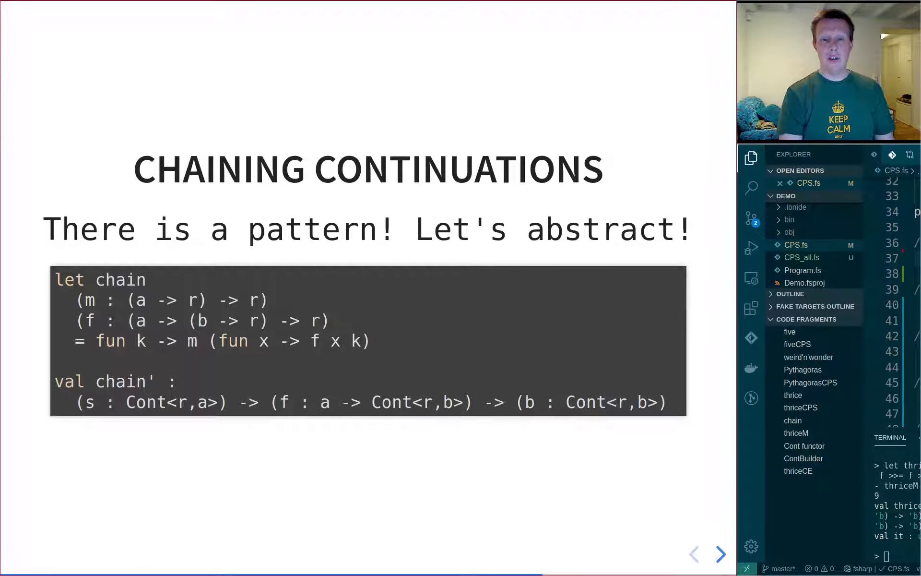
click(719, 554)
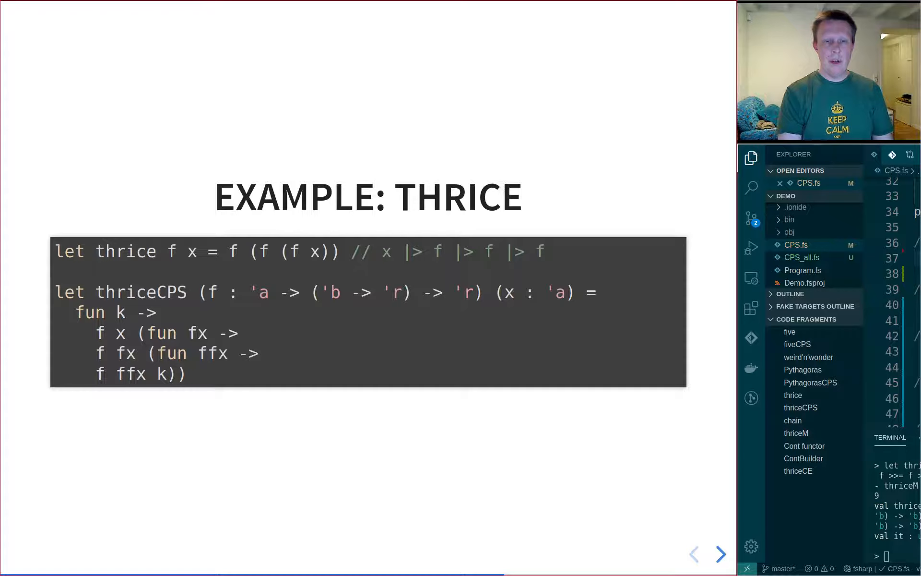
click(720, 553)
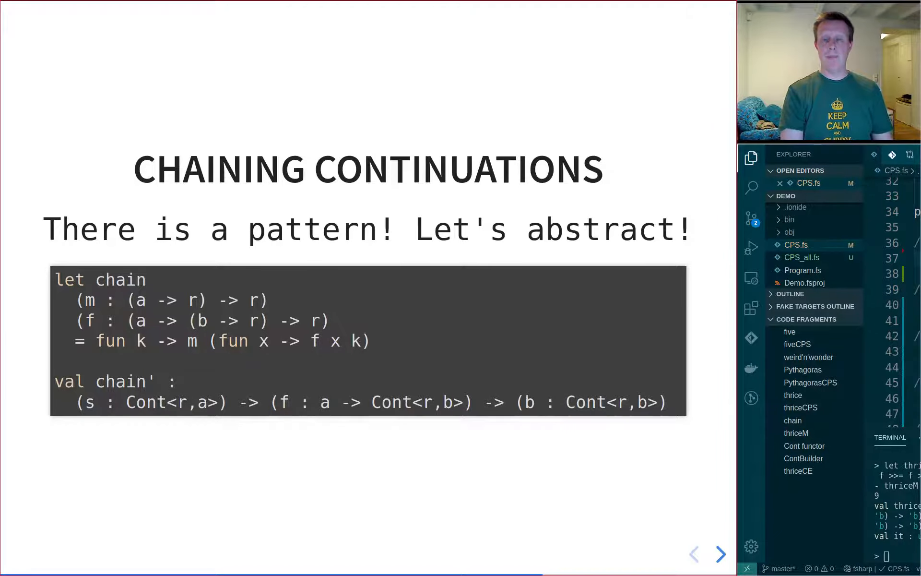
click(720, 554)
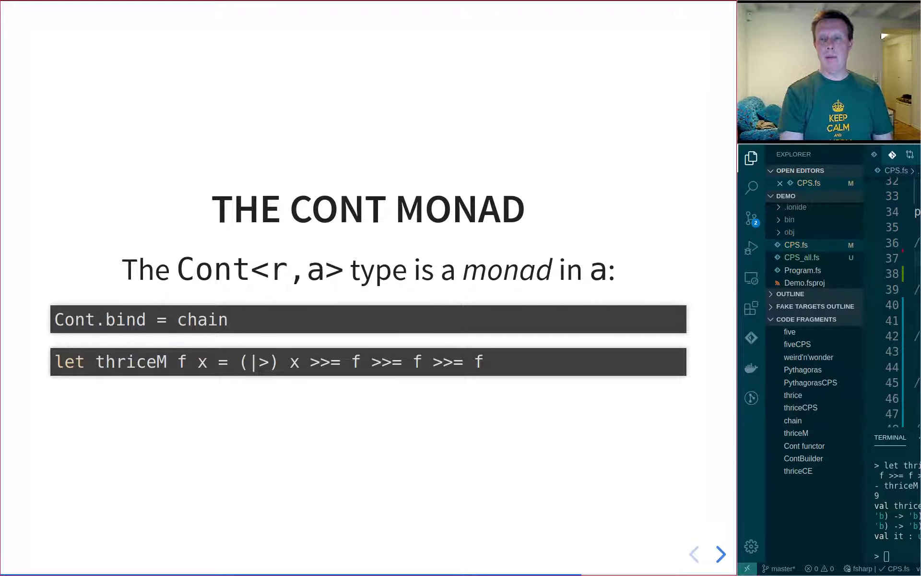
click(694, 553)
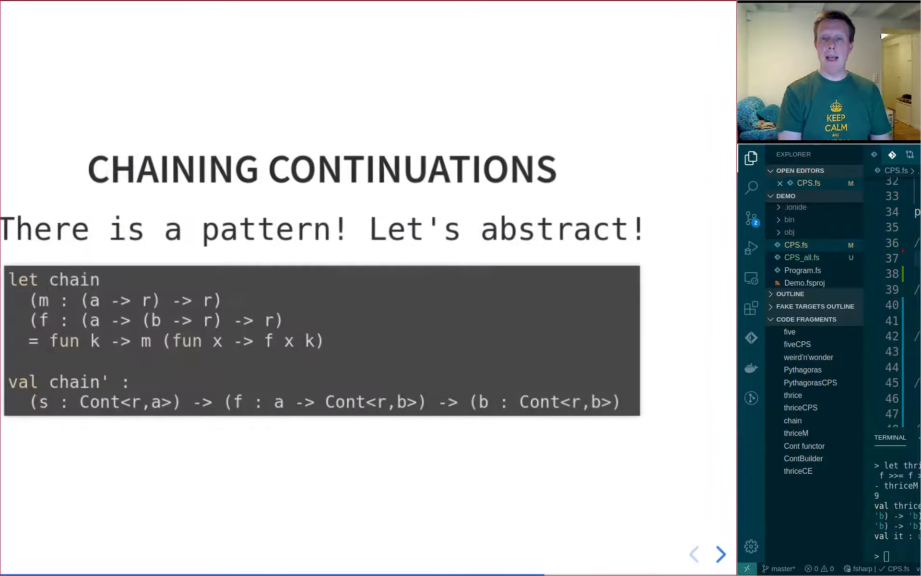
- Advance the slides past Chaining Continuations to the Cont monad before switching to CPS.fs in VS Code
click(694, 554)
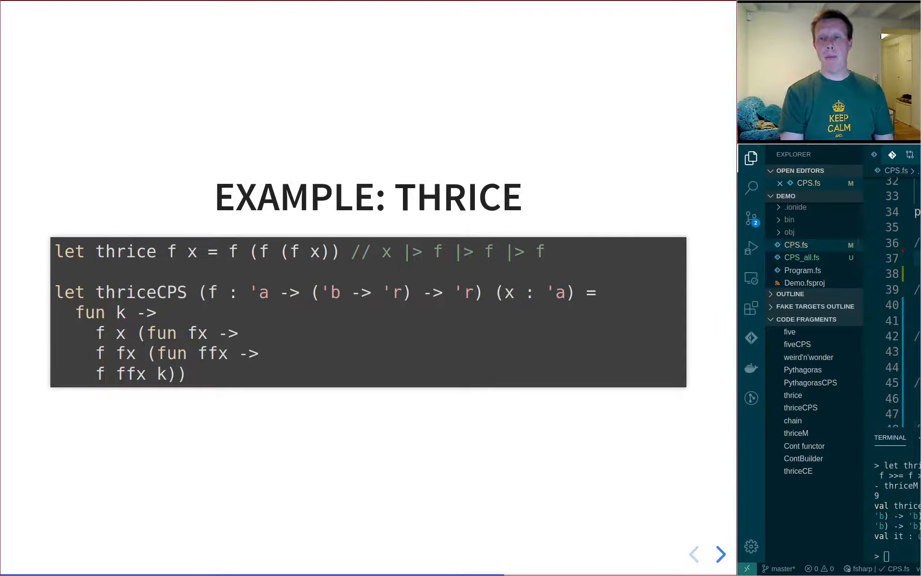
click(719, 554)
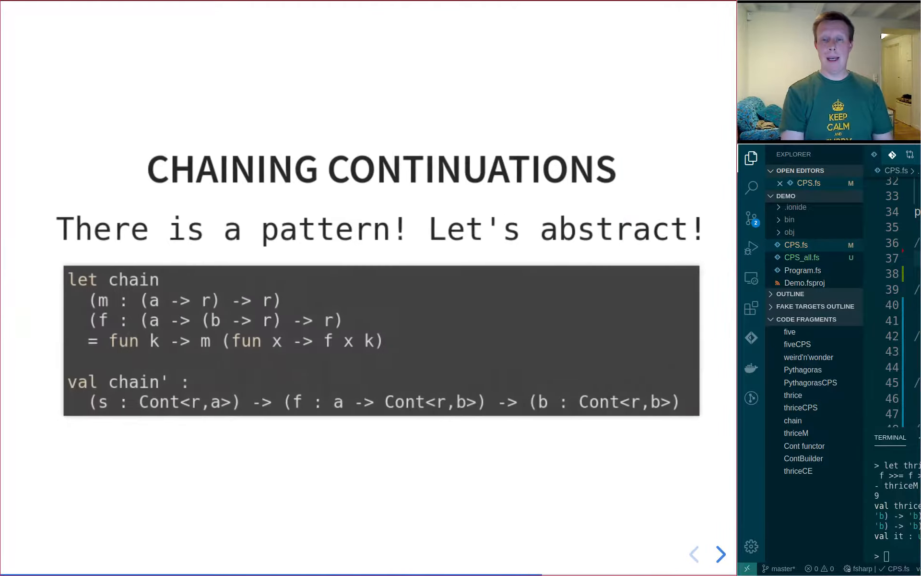
click(721, 554)
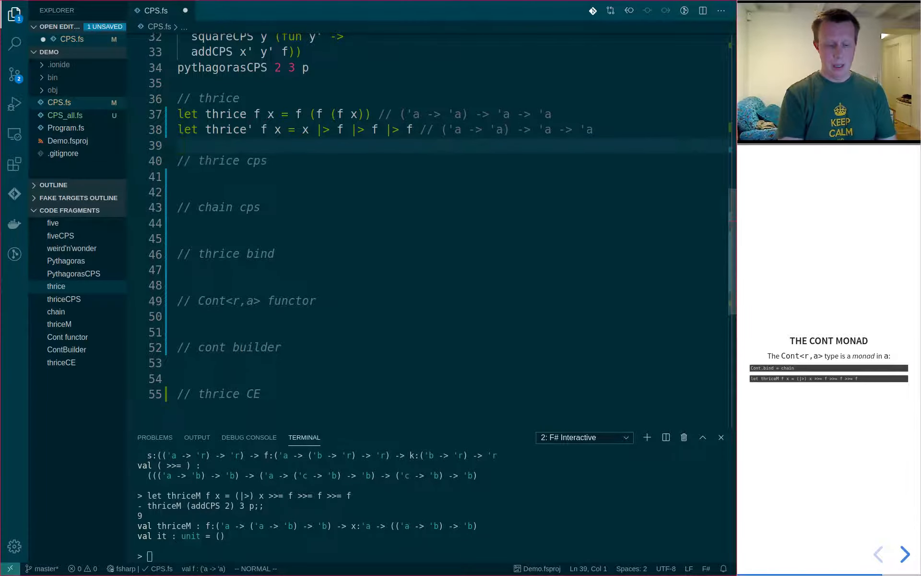
- Add the call thrice (add 2) 3 |> p on line 39 and evaluate it in F# Interactive, printing 9
text(thrice (a)
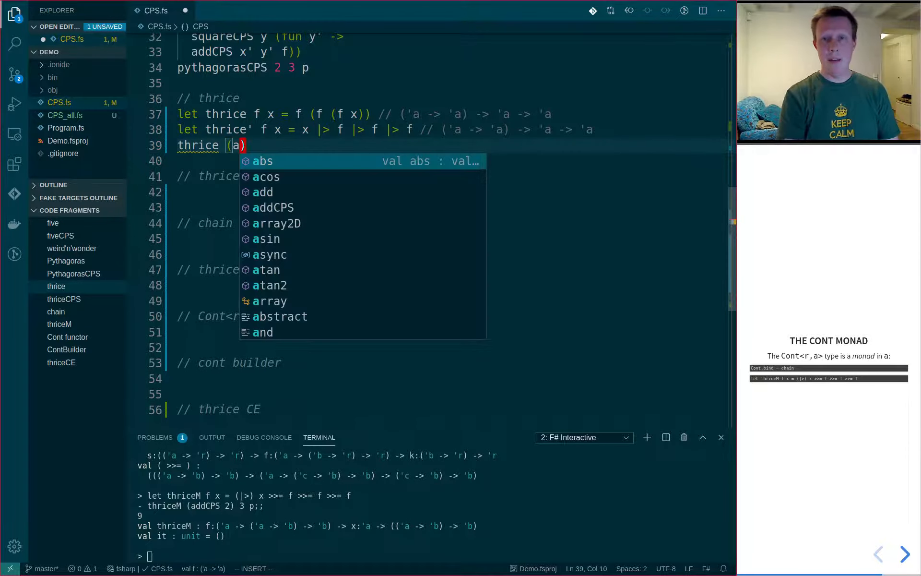
text(dd 2)
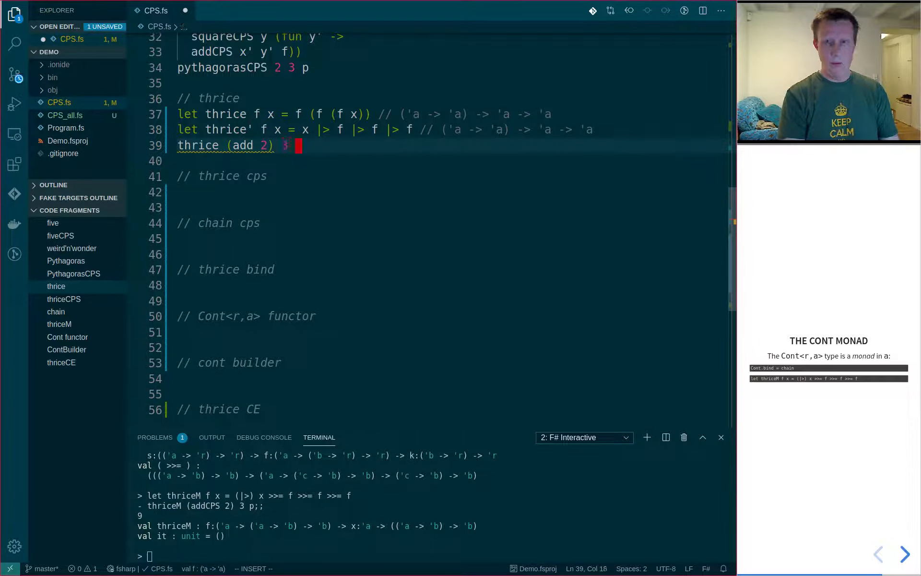
text(3 |> p)
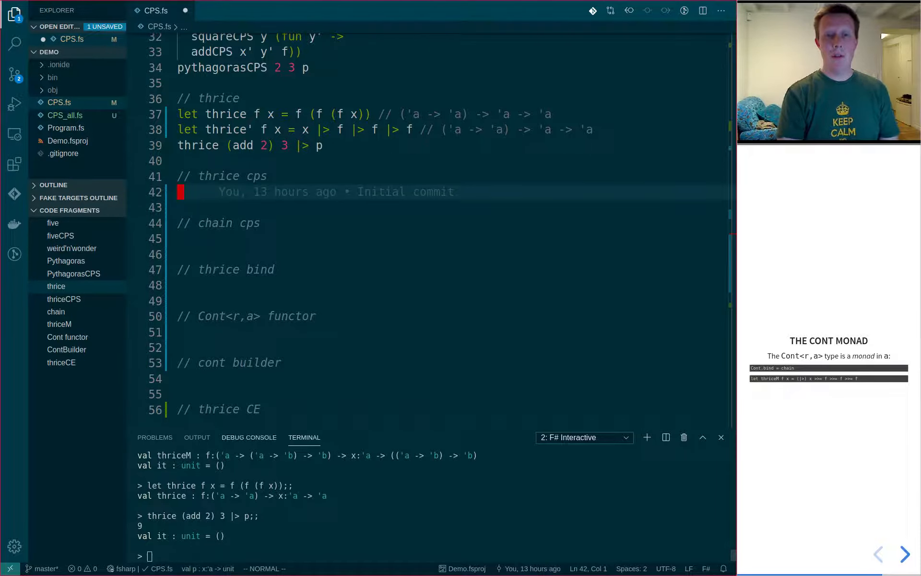
- Insert the thriceCPS snippet with thriceCPS (addCPS 2) 3 p under the // thrice cps comment
click(63, 299)
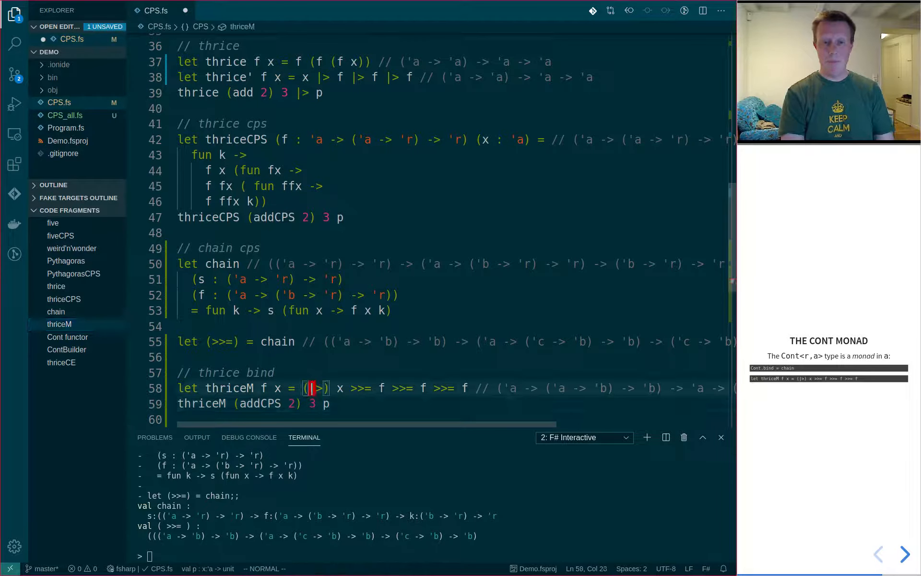
- Select the thriceM definition and its call and send them to F# Interactive
key(V)
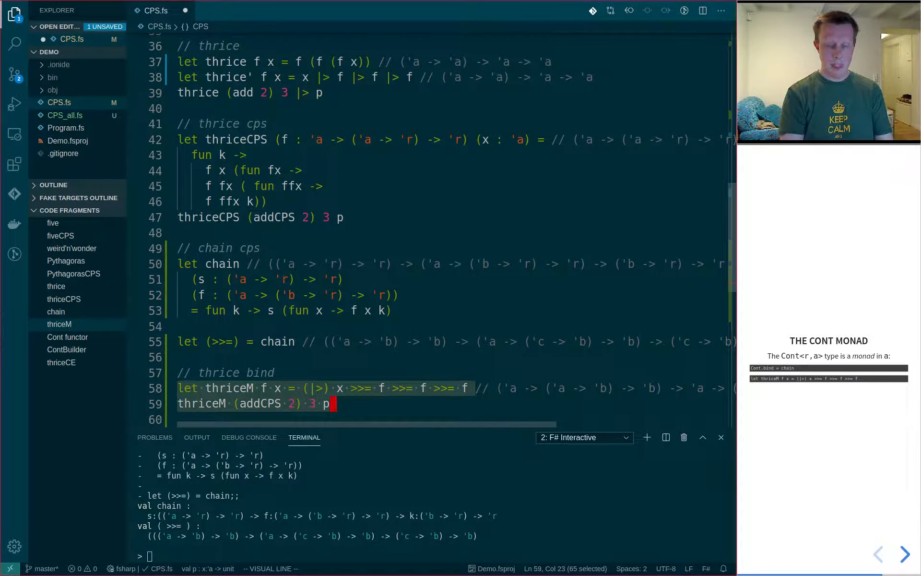
key(Enter)
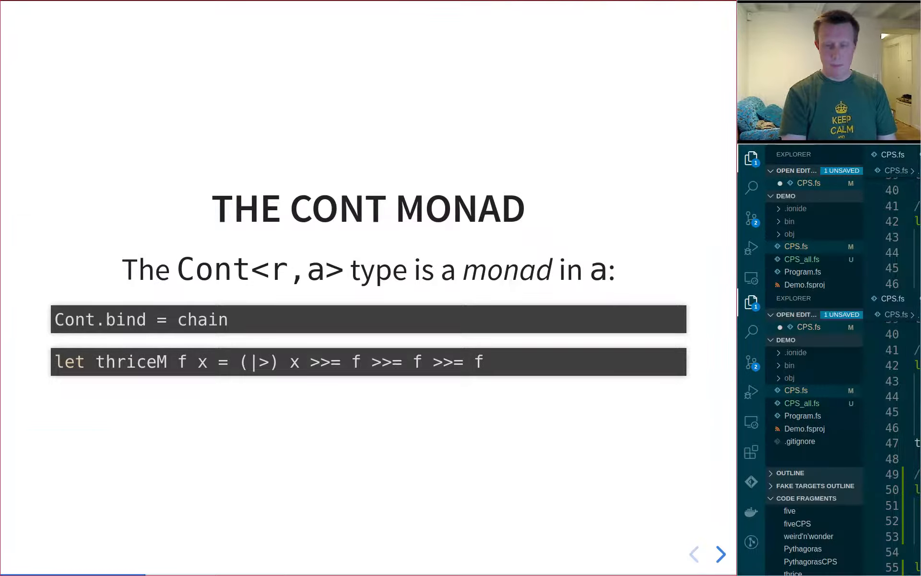
- Advance from The Cont Monad slide to The Cont Functor slide defining Cont.map and Cont.return
click(720, 554)
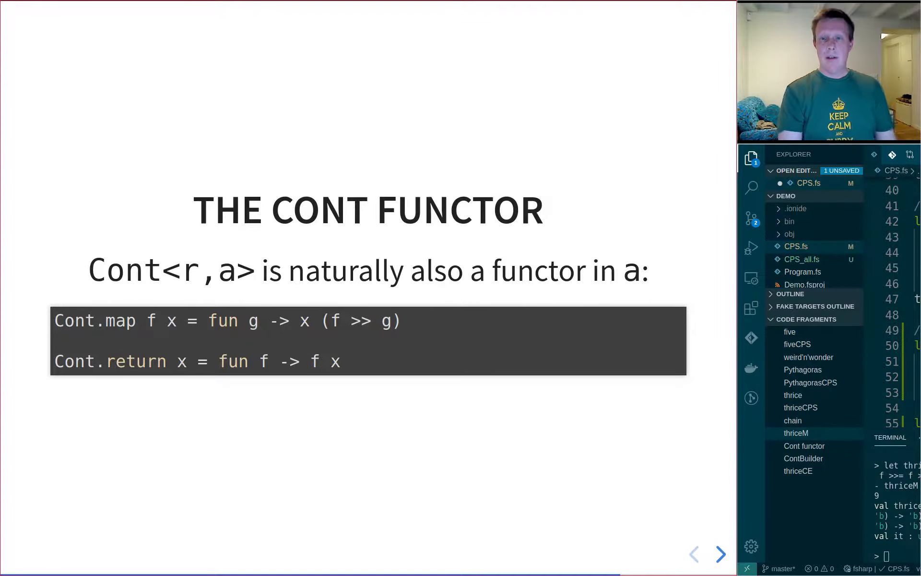
click(720, 555)
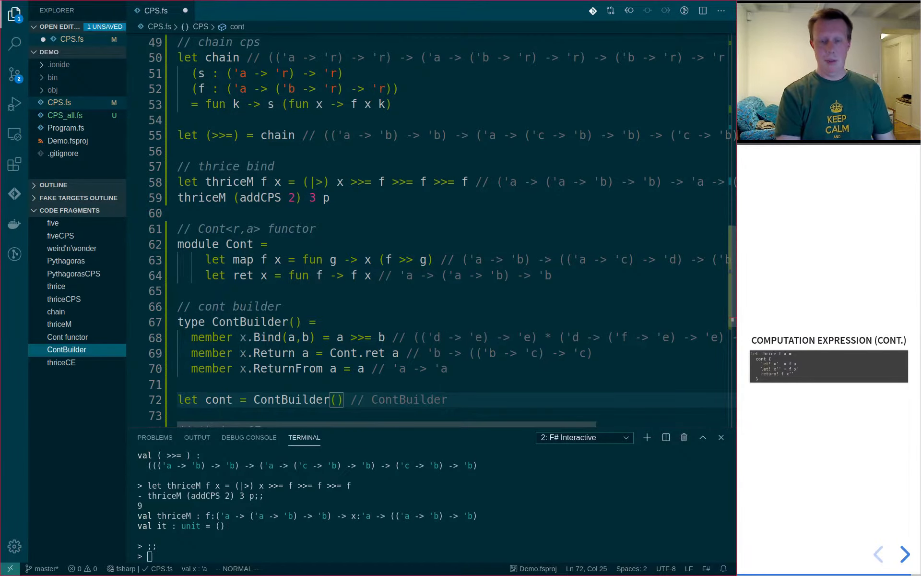
- Scroll down in CPS.fs to the newly inserted Cont module, ContBuilder and thriceCE code
scroll(down, 3)
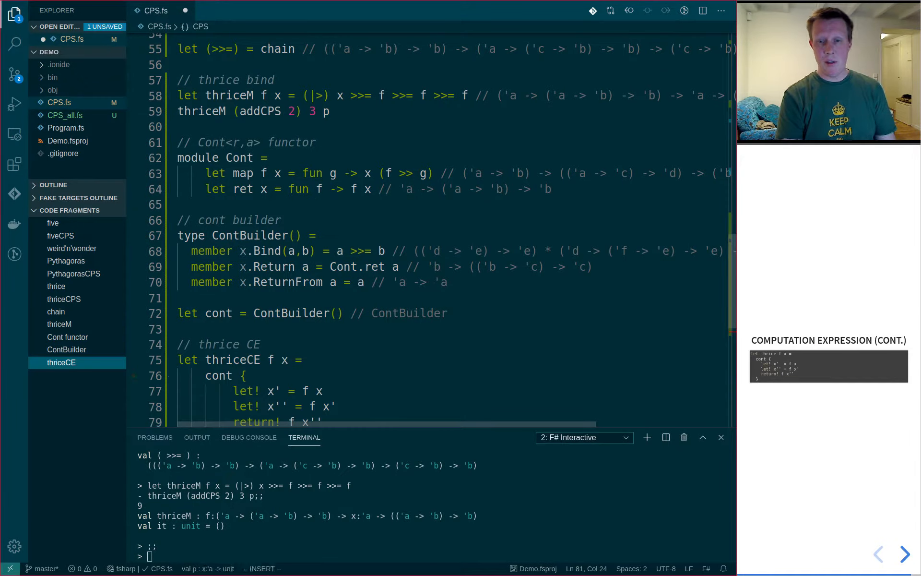
- Annotate thriceCE with its ('a -> ('a -> 'b) -> 'b) -> 'a -> (('a -> 'b) -> 'b) signature comment and run it in F# Interactive
text(// ('a -> ('a -> 'b) -> 'b) -> 'a -> (('a -> 'b) -> 'b))
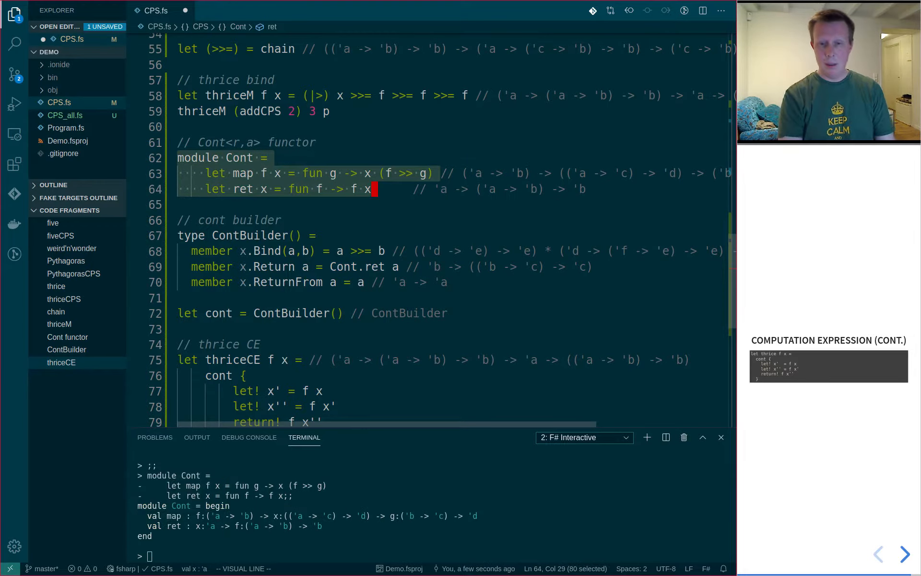
click(253, 236)
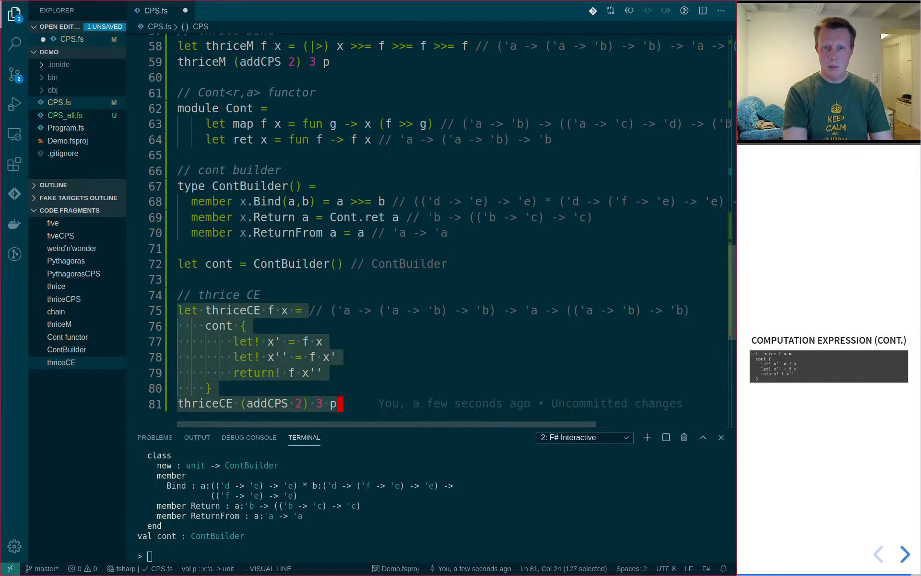
key(Enter)
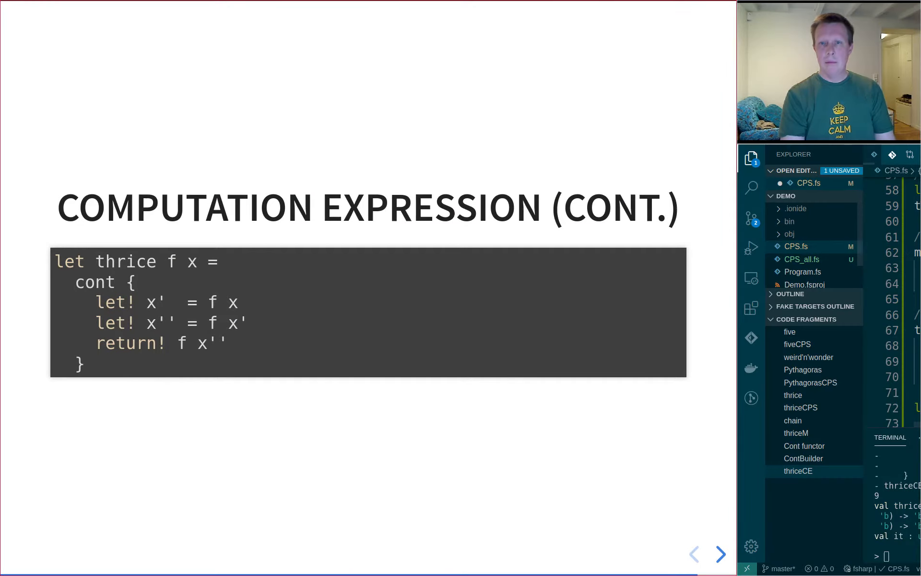
- Advance the deck to the 'End of Part 2' slide announcing asynchronous computations next
click(720, 554)
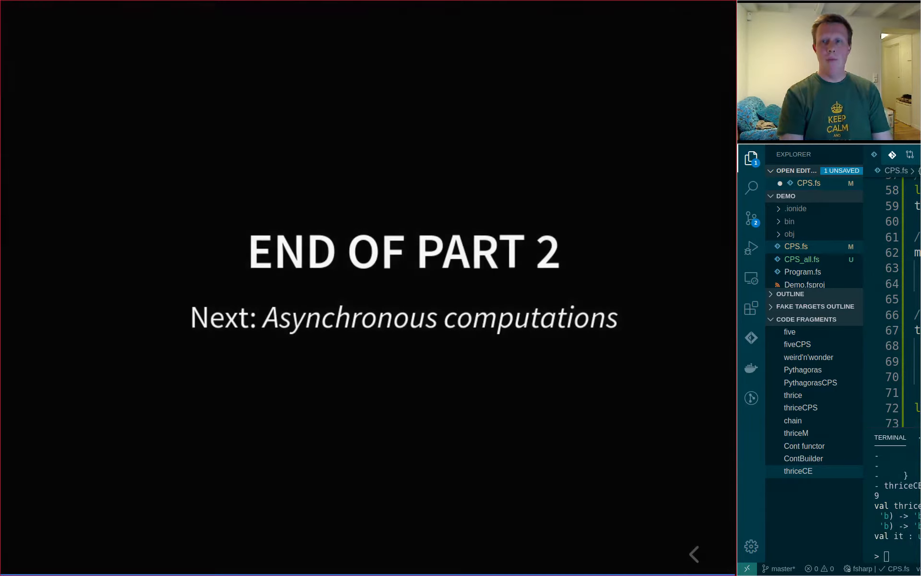